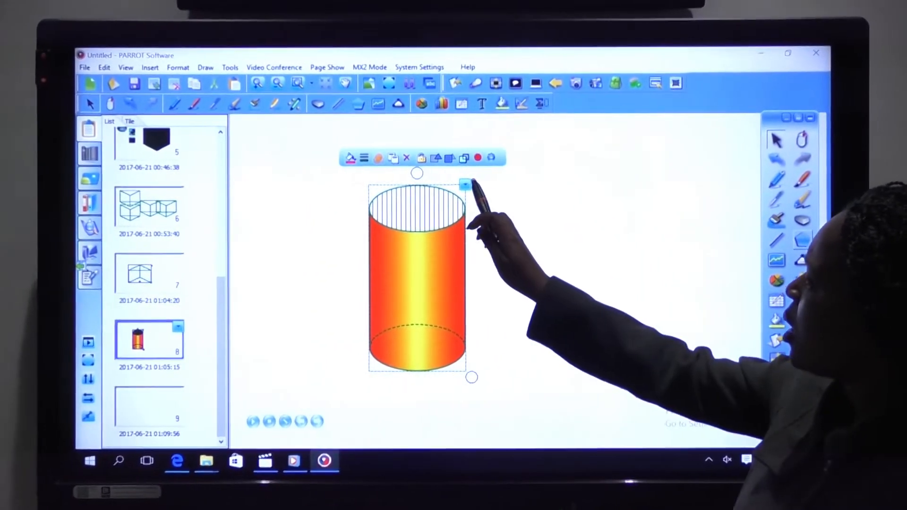
Step: Copy the orange gradient cylinder, then cut it from page 8 via its context menu
right_click(428, 278)
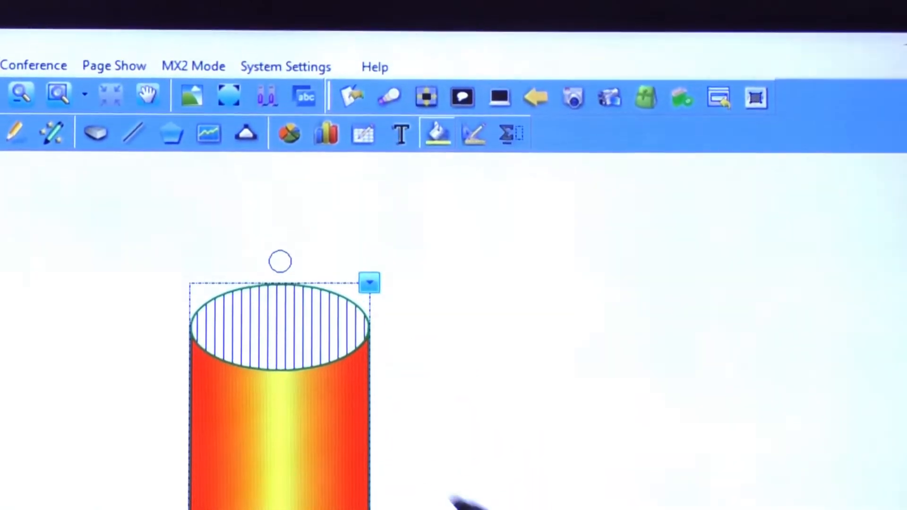
right_click(334, 301)
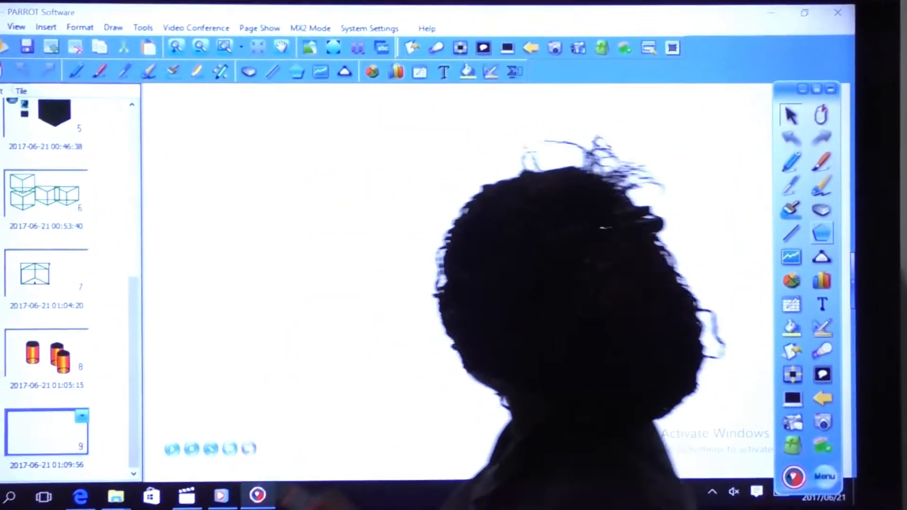
Step: Paste the orange gradient cylinder onto the blank page 9
right_click(515, 237)
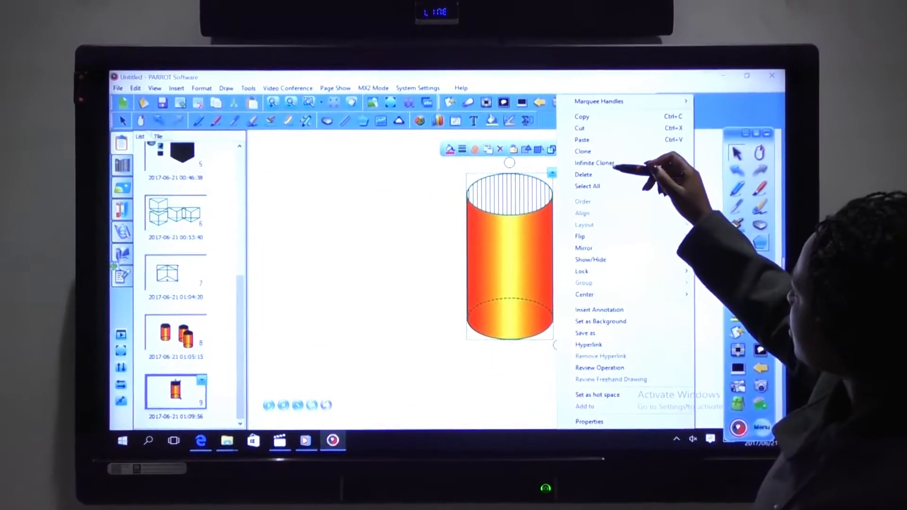
Step: Clone the cylinder so two identical orange cylinders sit side by side on page 9
left_click(583, 151)
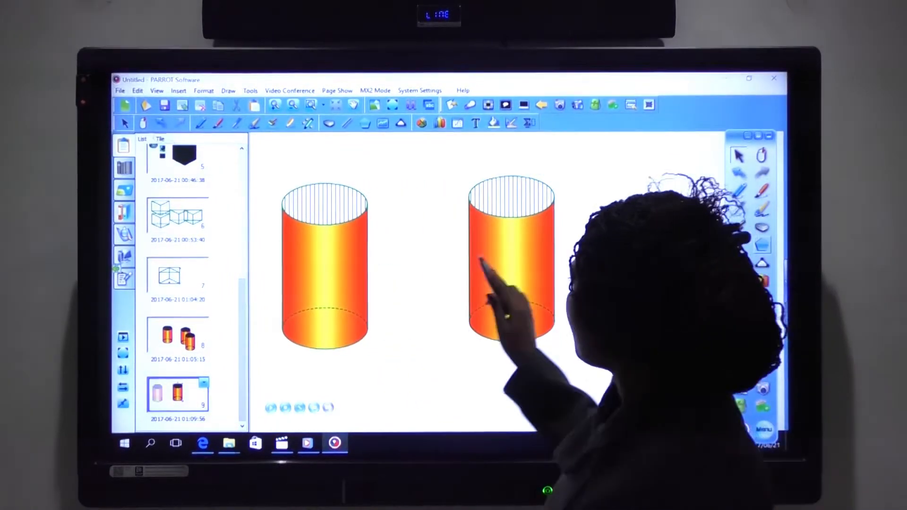